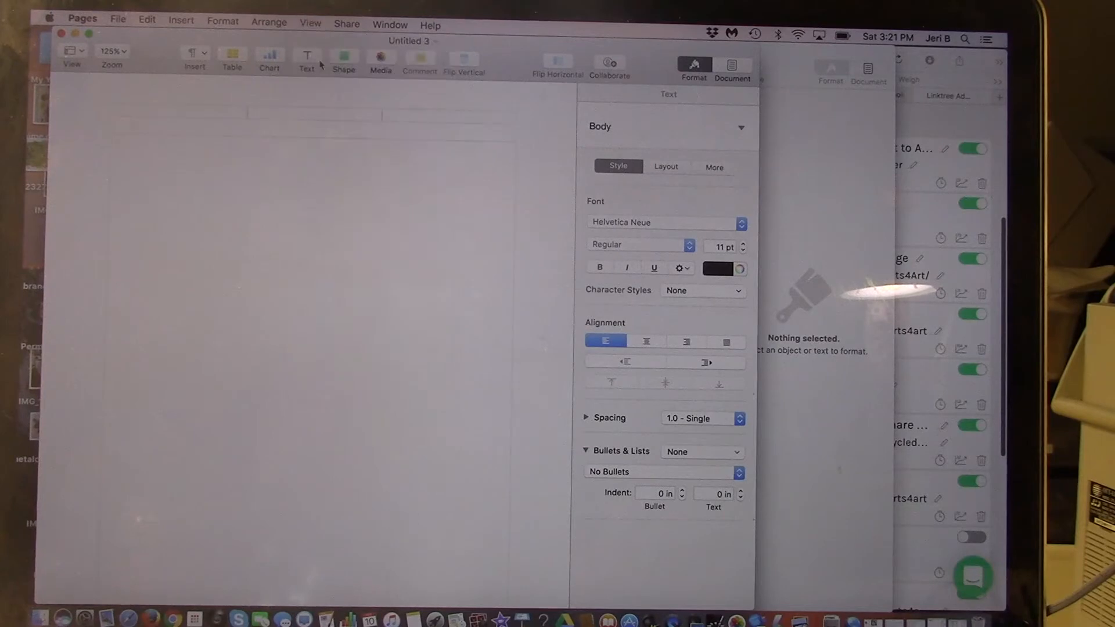
Step: Show the page rulers via View > Show Rulers, then reach for the Insert menu
click(309, 24)
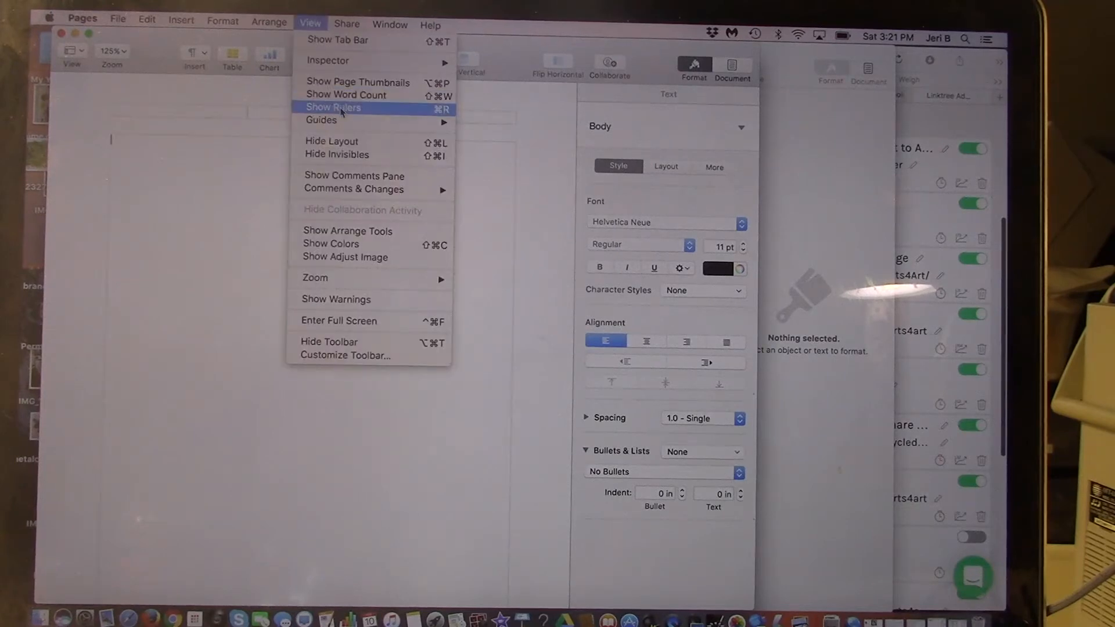
click(334, 107)
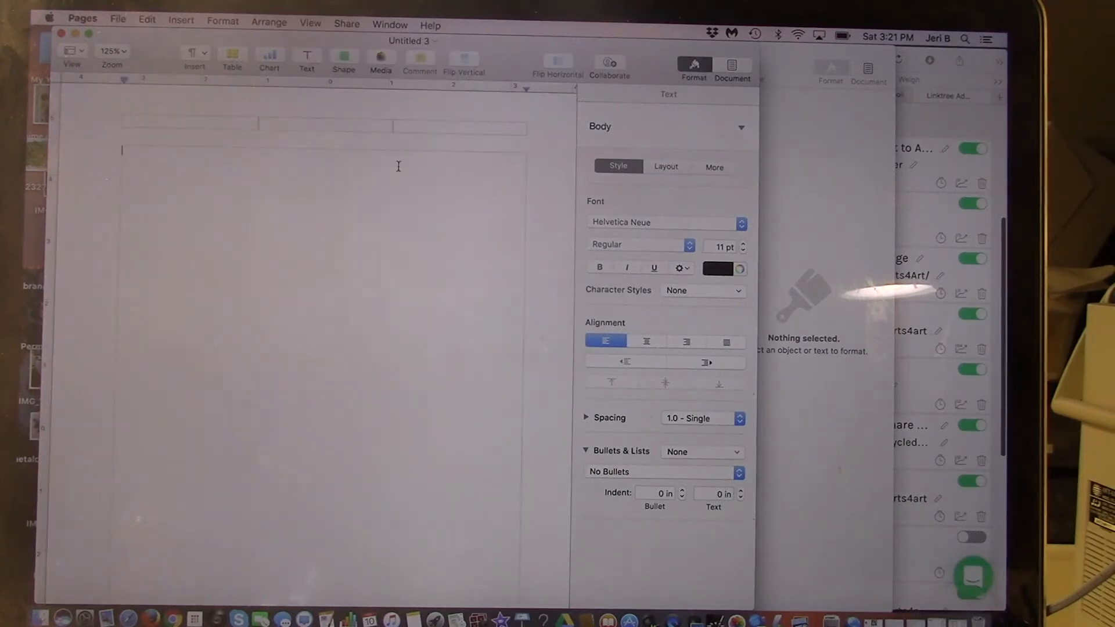
mouse_move(321, 207)
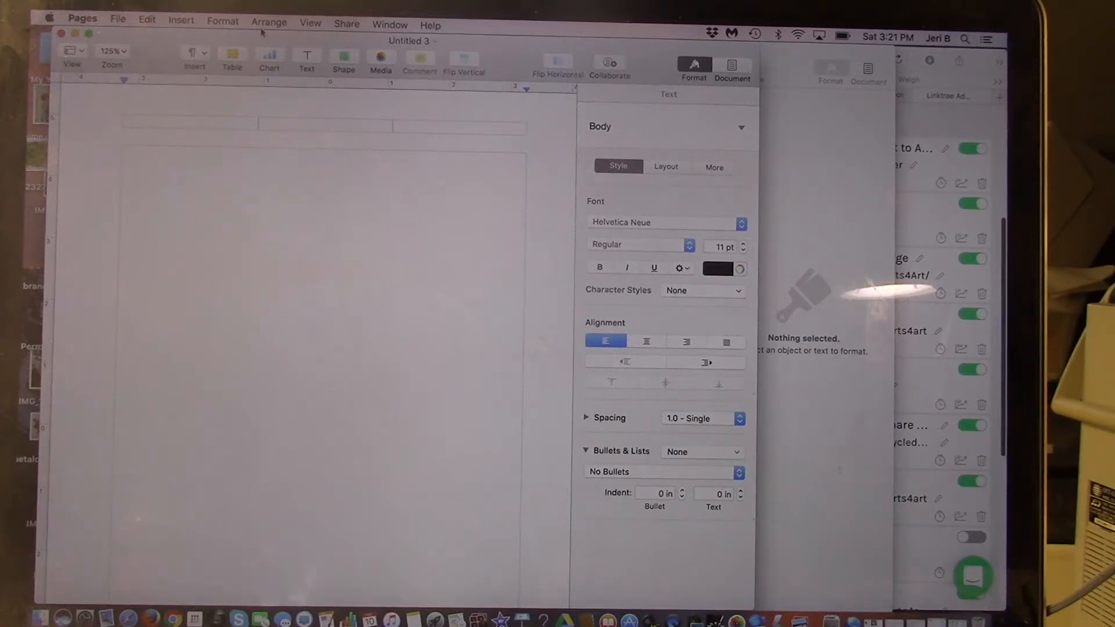
click(182, 25)
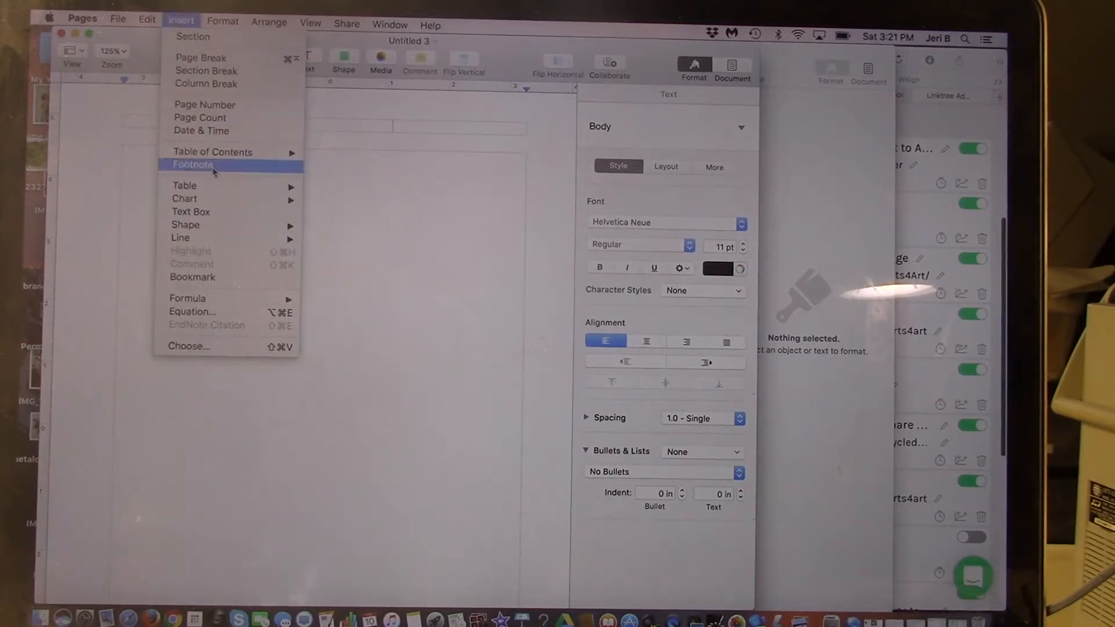
mouse_move(184, 185)
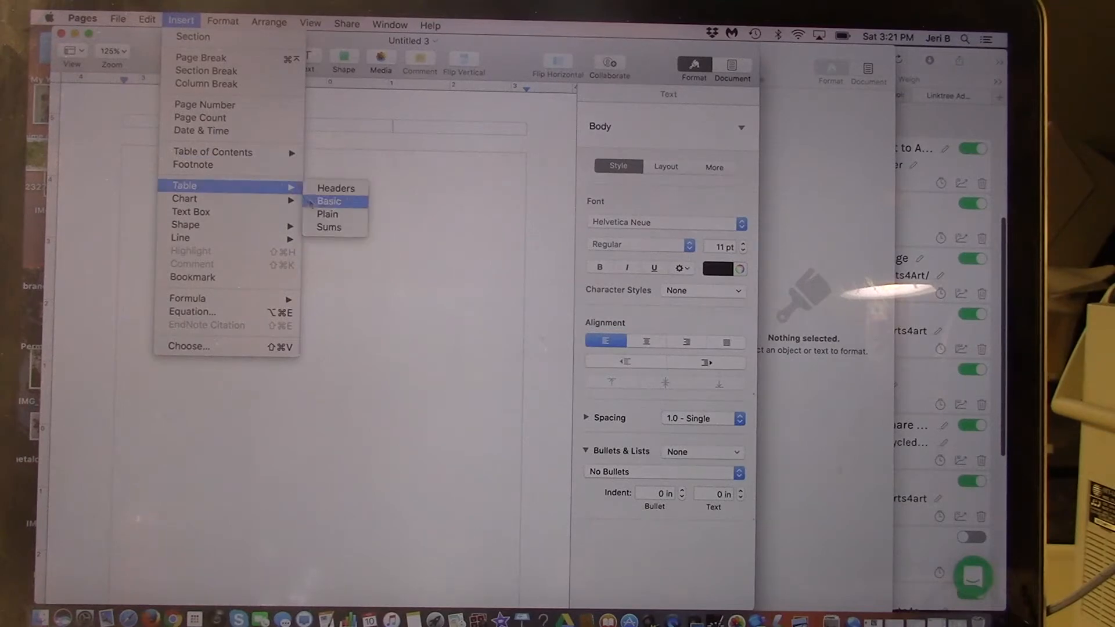
Step: Insert a basic table and delete column D, leaving three columns
click(328, 201)
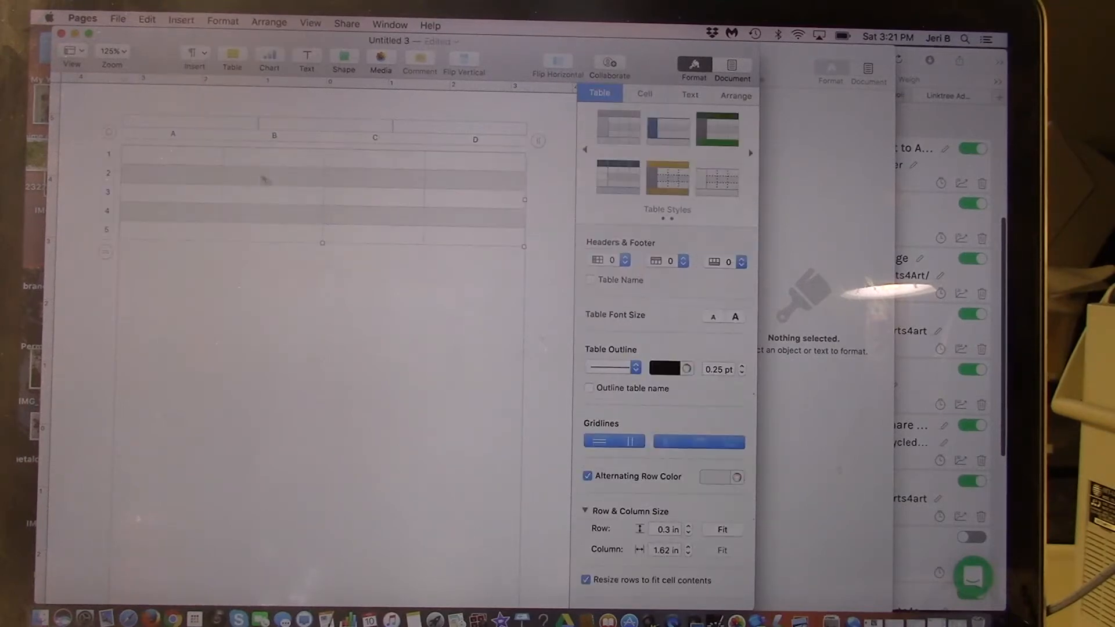
mouse_move(453, 191)
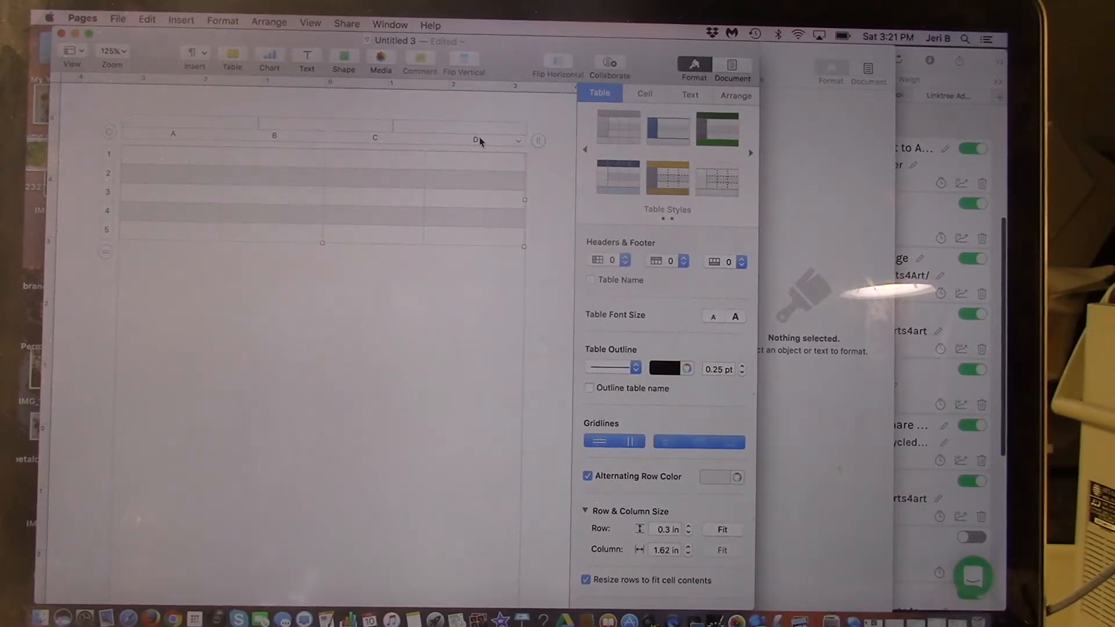
click(474, 139)
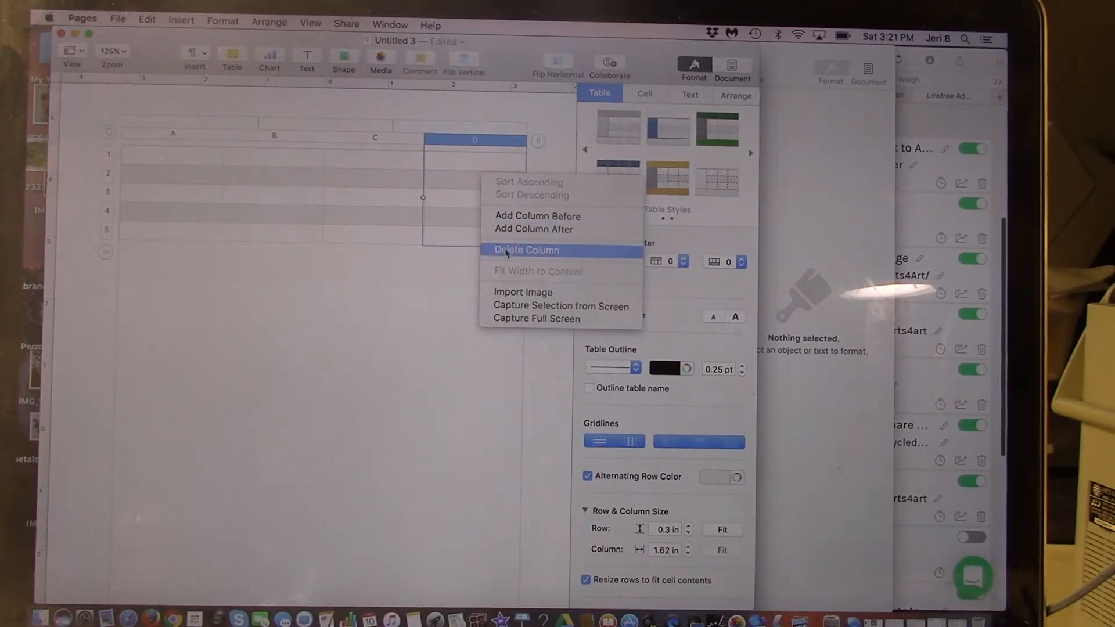
click(525, 249)
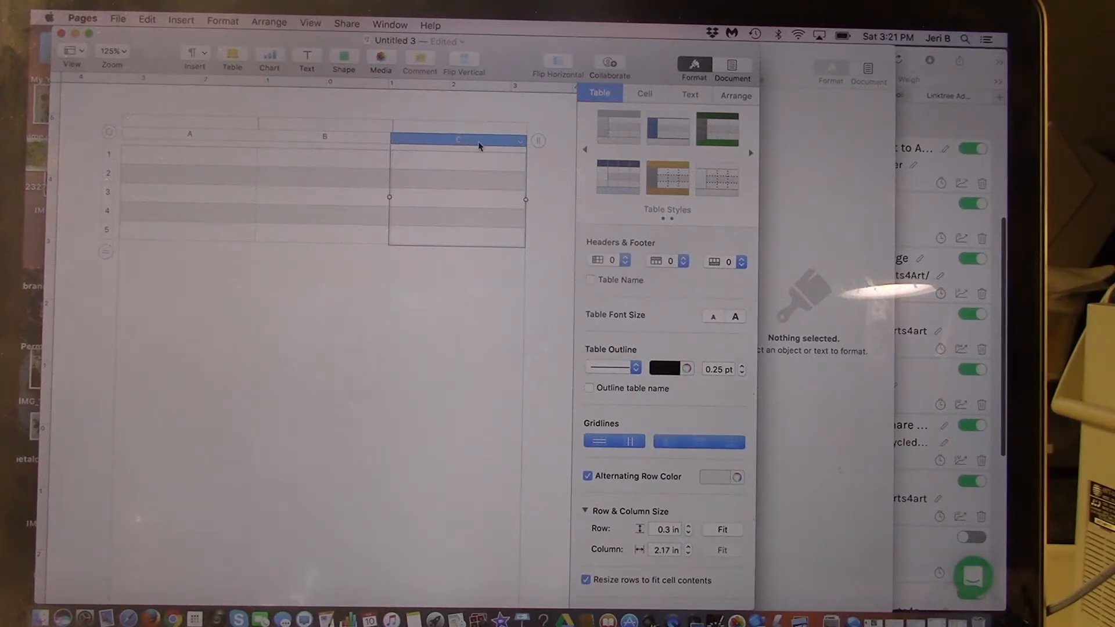
mouse_move(358, 204)
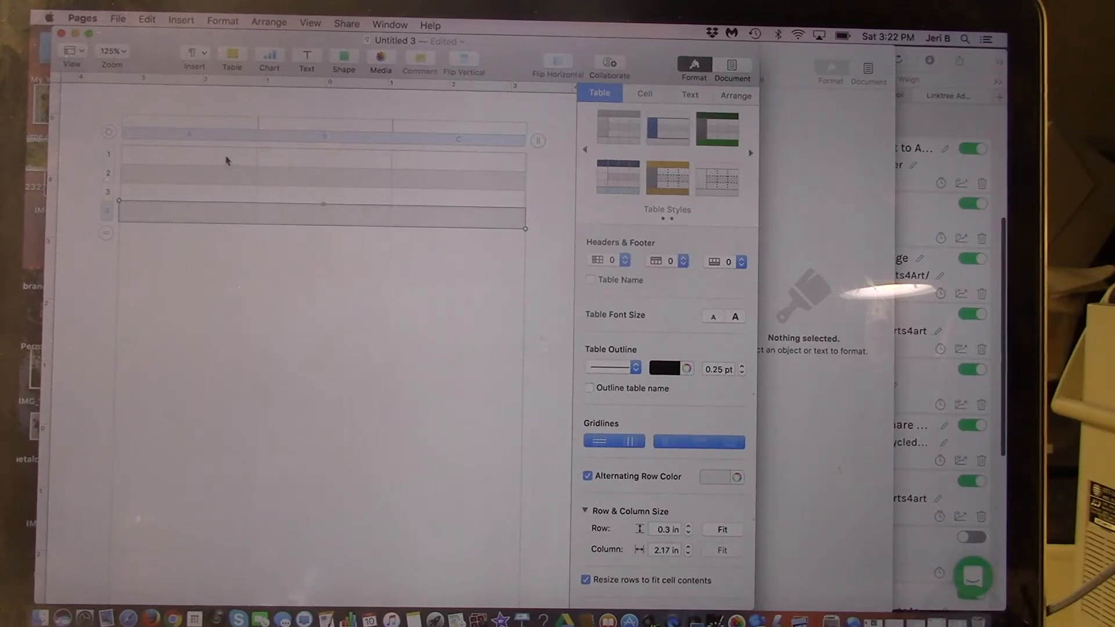
mouse_move(477, 160)
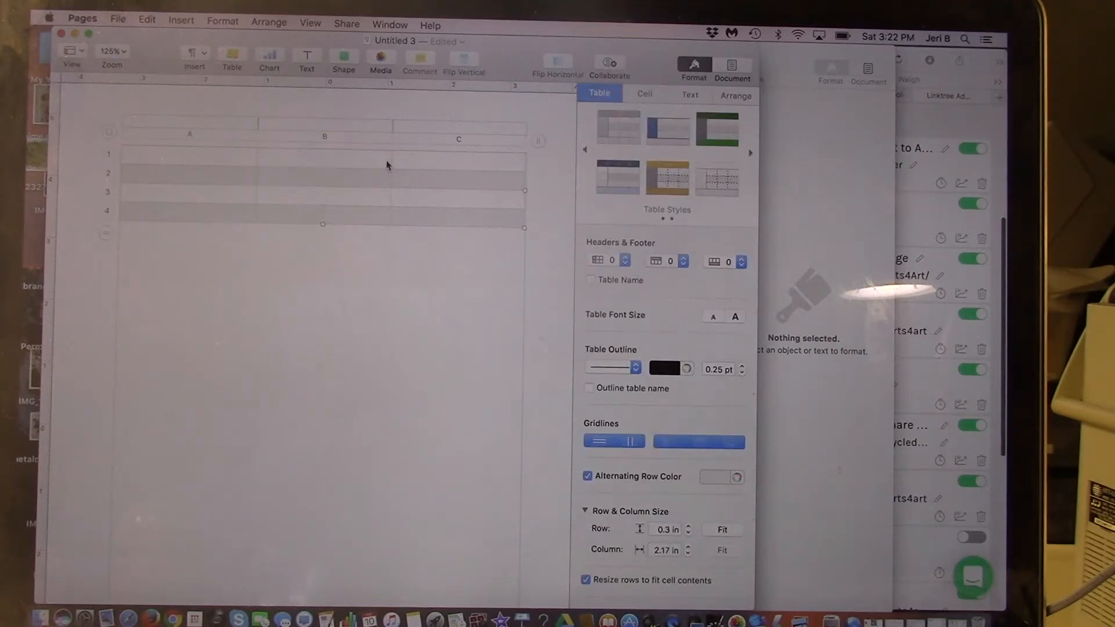
Step: Widen column A to nearly three inches and narrow column B into a thin 0.35 in gutter
click(324, 158)
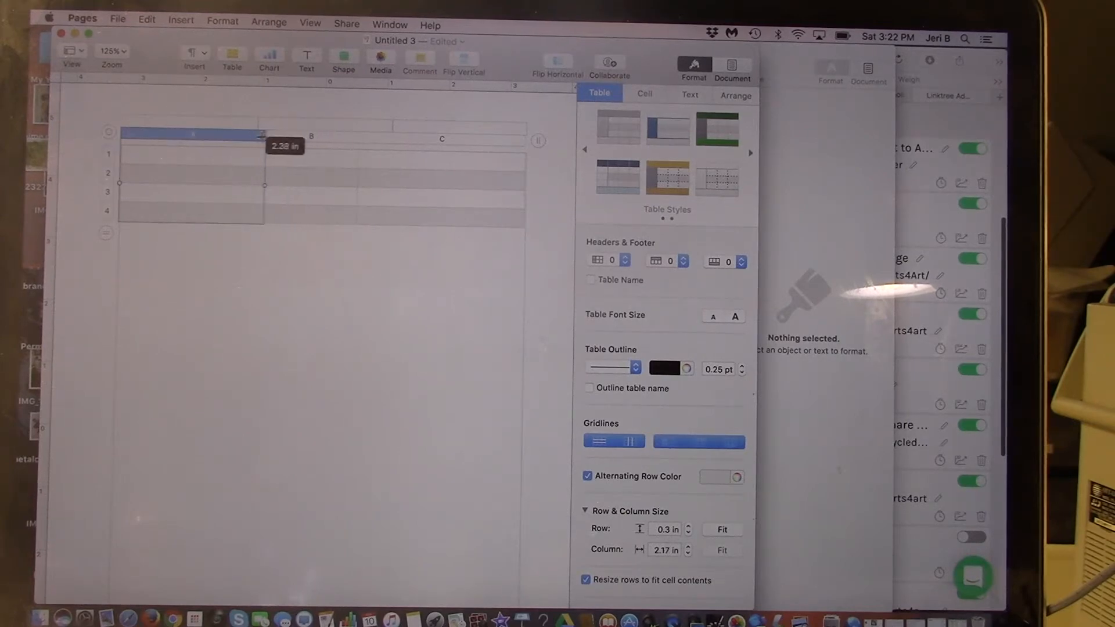
drag(263, 142, 254, 142)
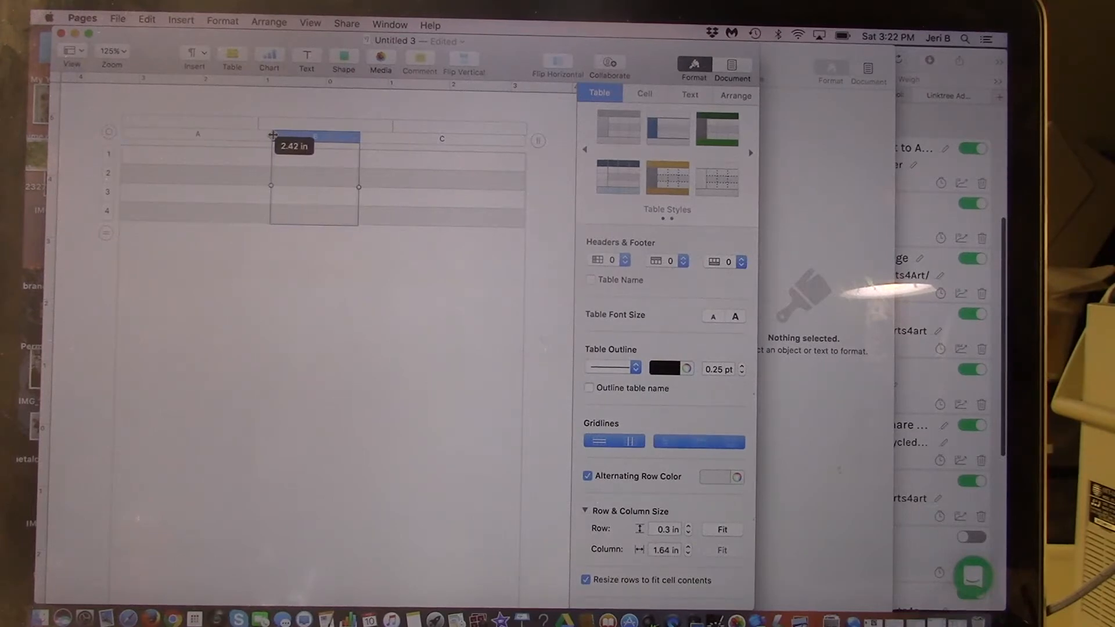
drag(272, 135, 305, 137)
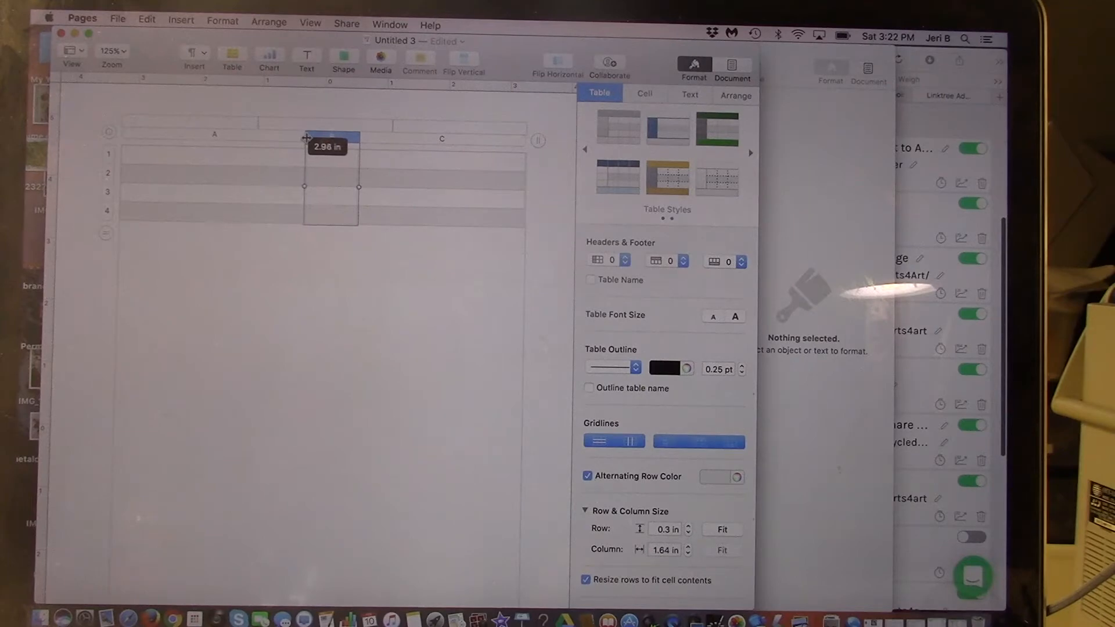
drag(359, 138, 314, 138)
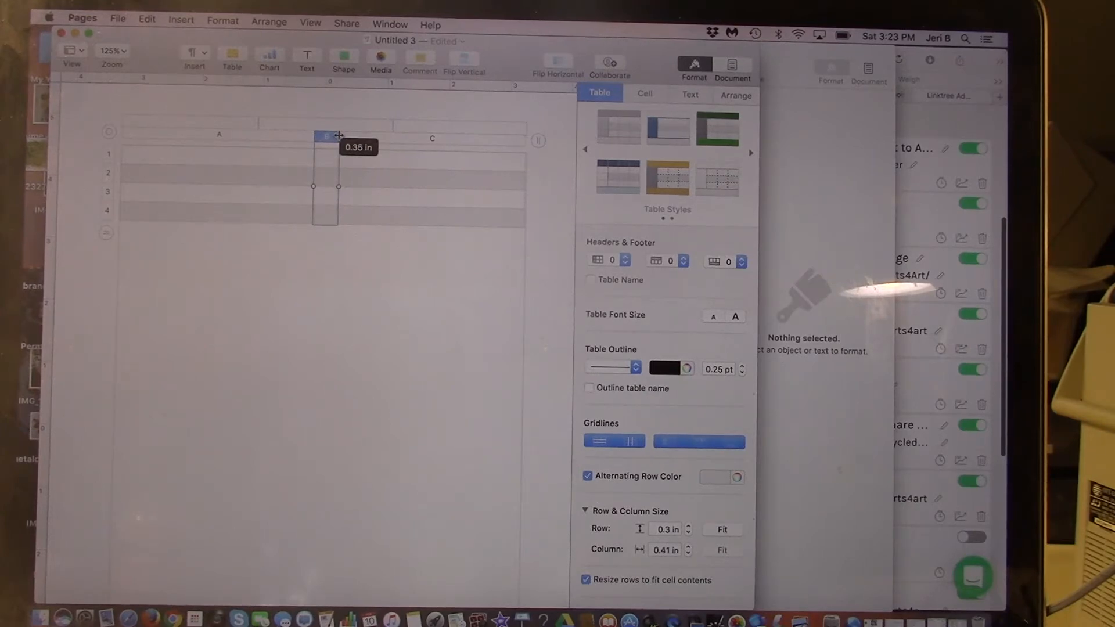
drag(338, 137, 326, 137)
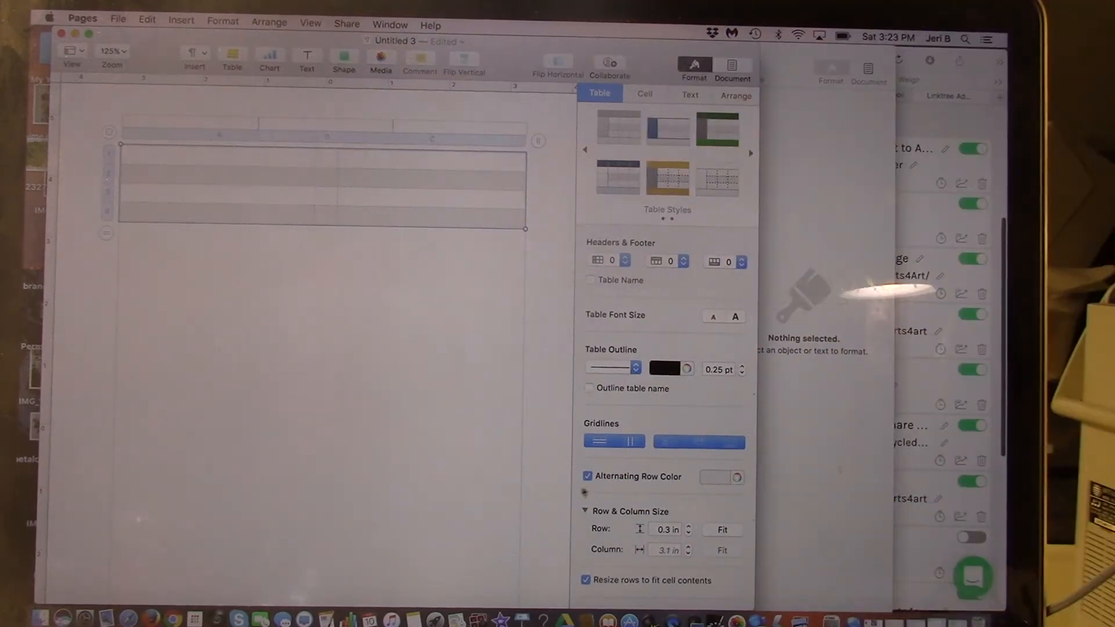
Step: Turn off alternating row shading and set header and footer spacing to 0.25 in
click(588, 477)
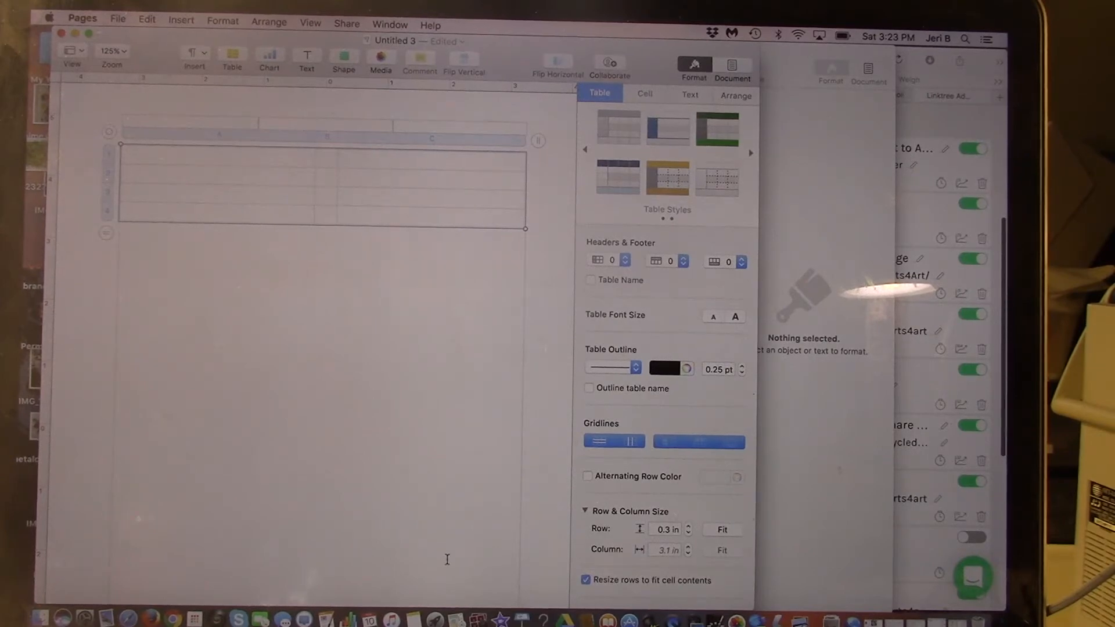
mouse_move(369, 193)
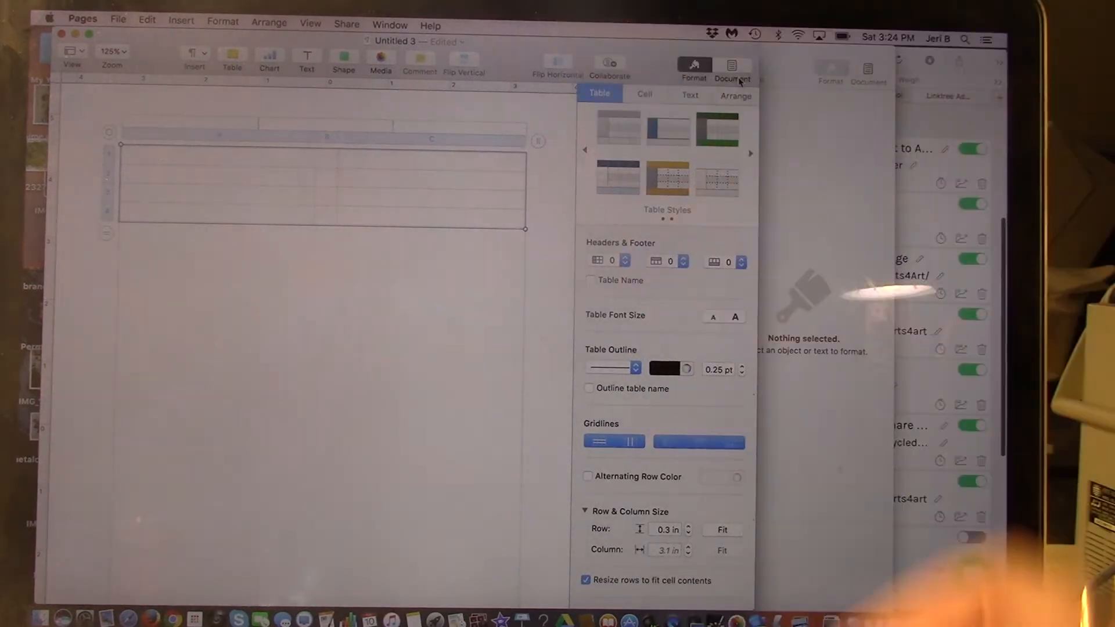
click(730, 67)
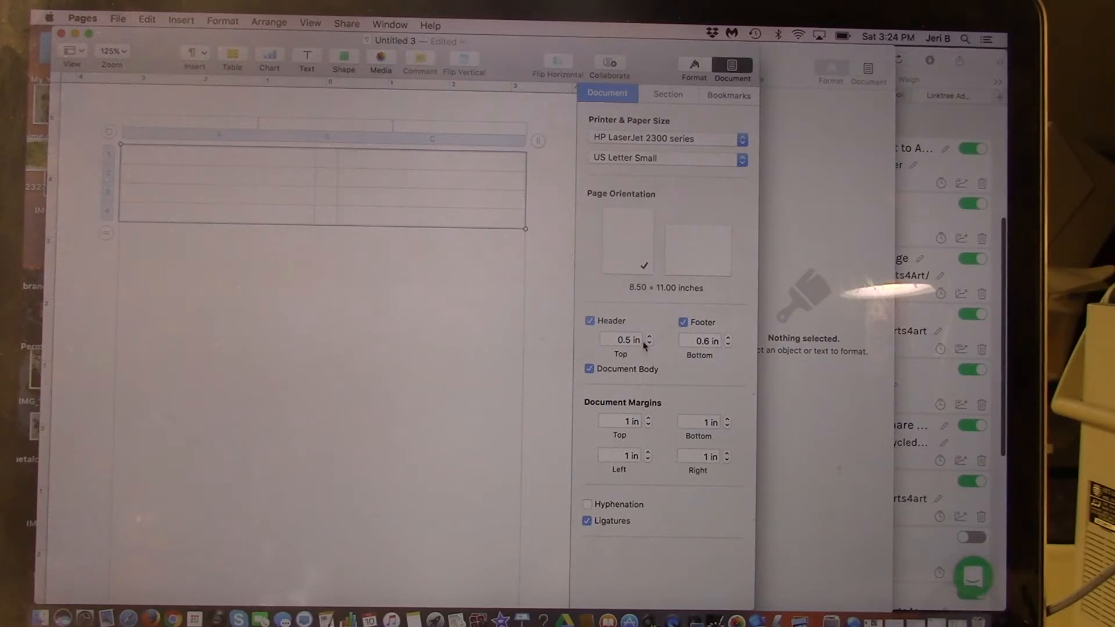
click(648, 344)
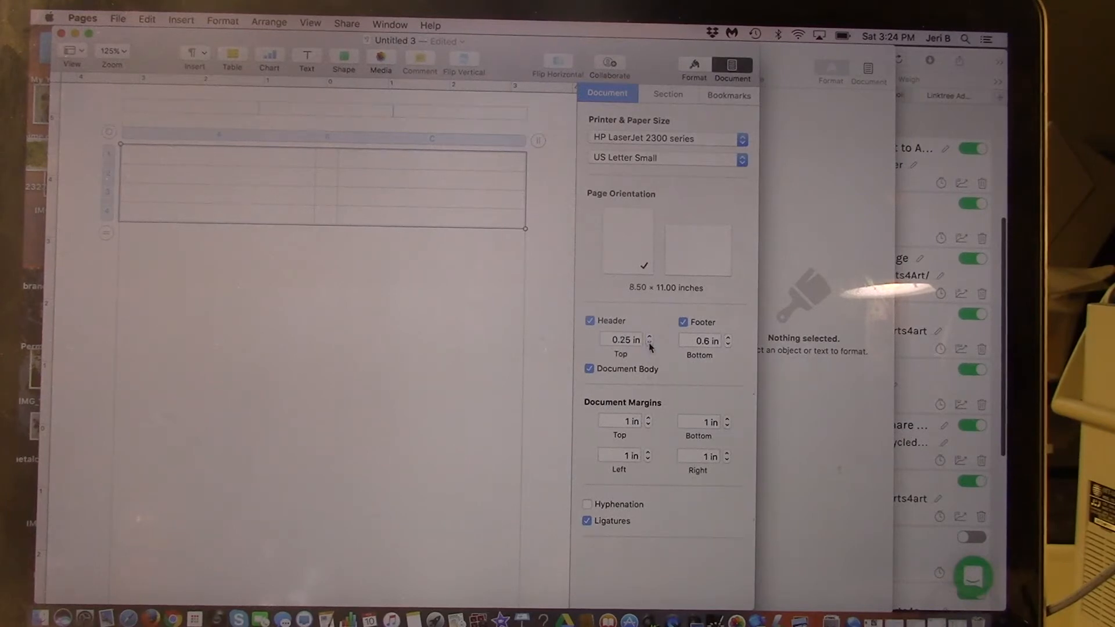
click(729, 344)
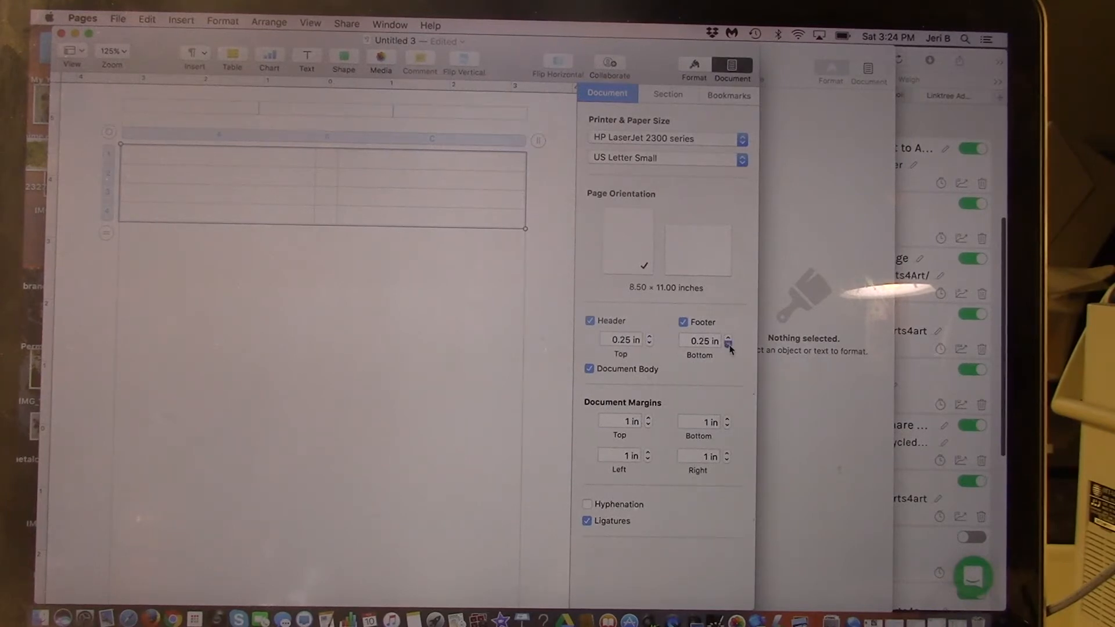
Step: Set the top, bottom, right and left page margins to 0.25 in
click(648, 425)
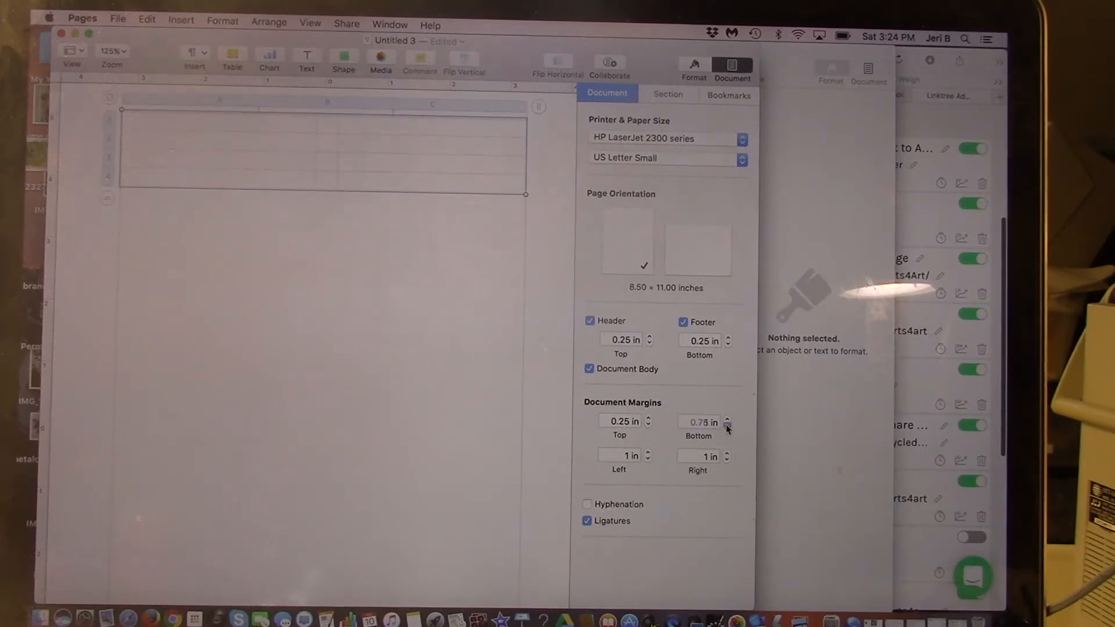
click(728, 425)
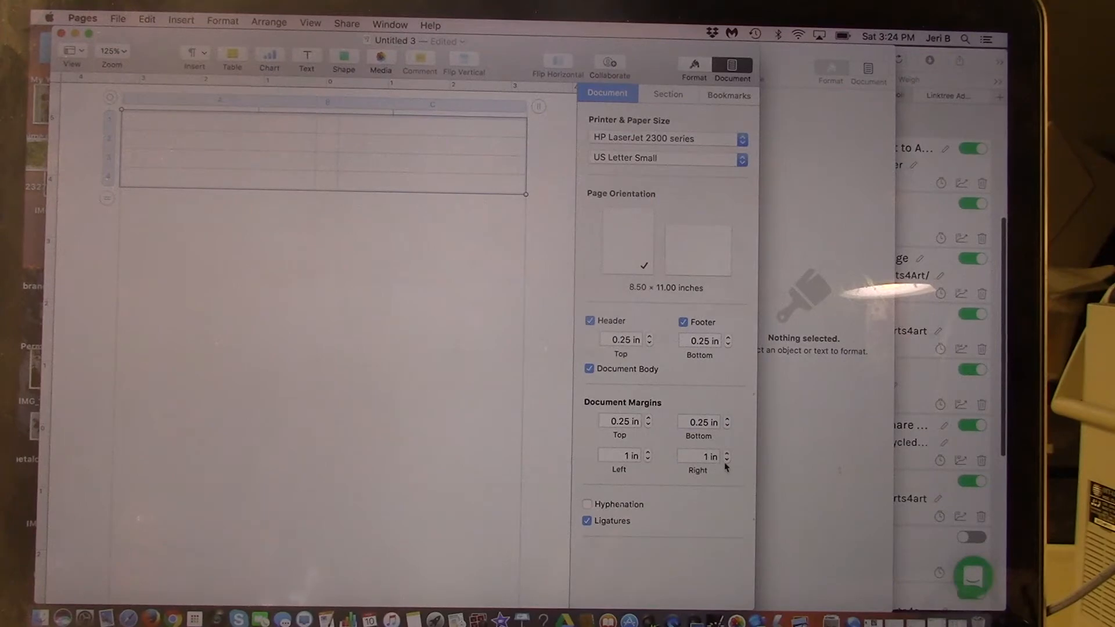
click(727, 461)
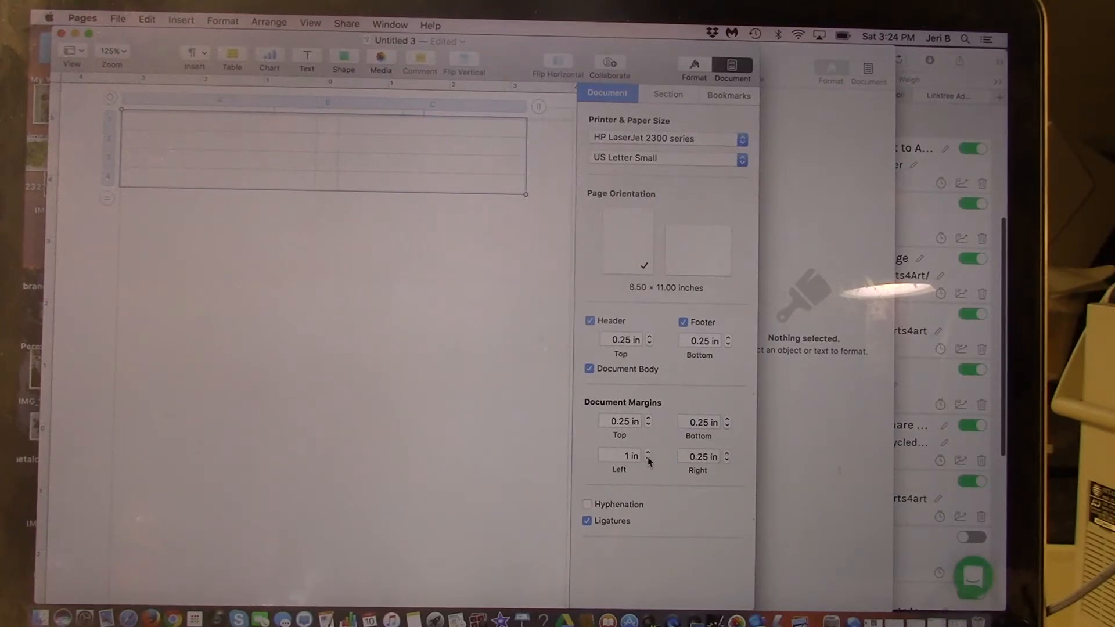
click(648, 460)
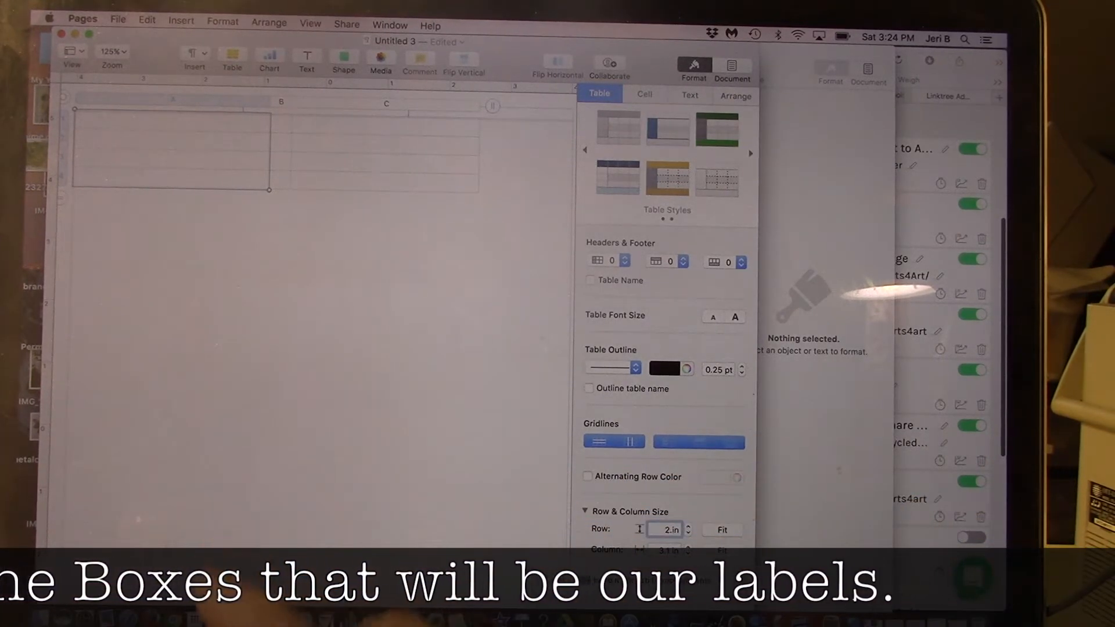
Step: Set the table row height to 2.25 in for the label cells
click(686, 526)
text(2.25)
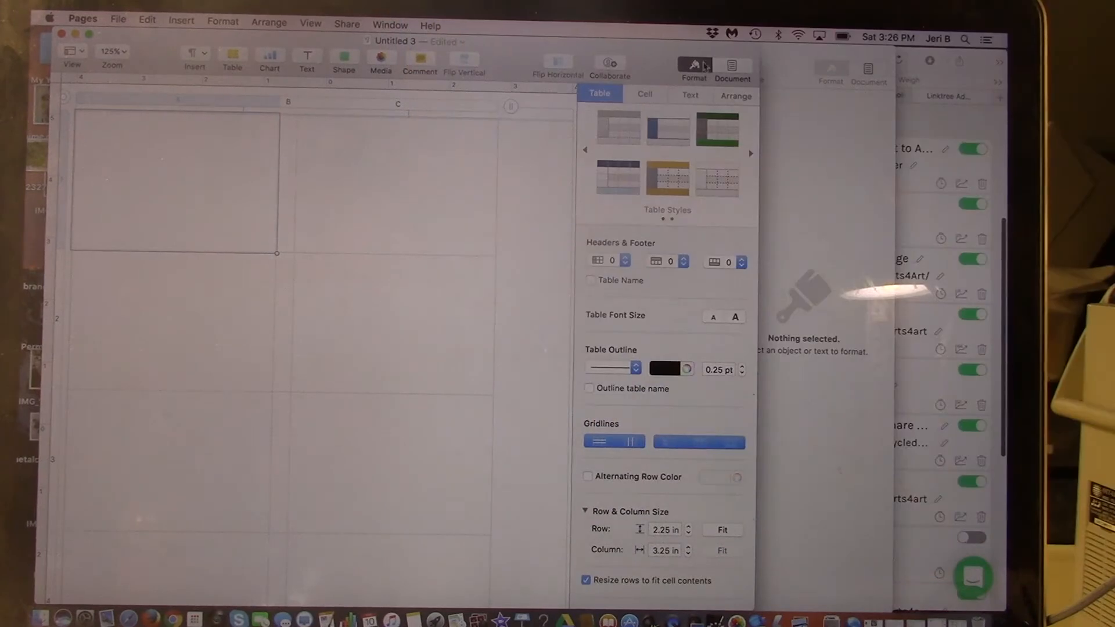
Step: Set the table text to American Typewriter, centered, and place the cursor in the first cell
click(689, 95)
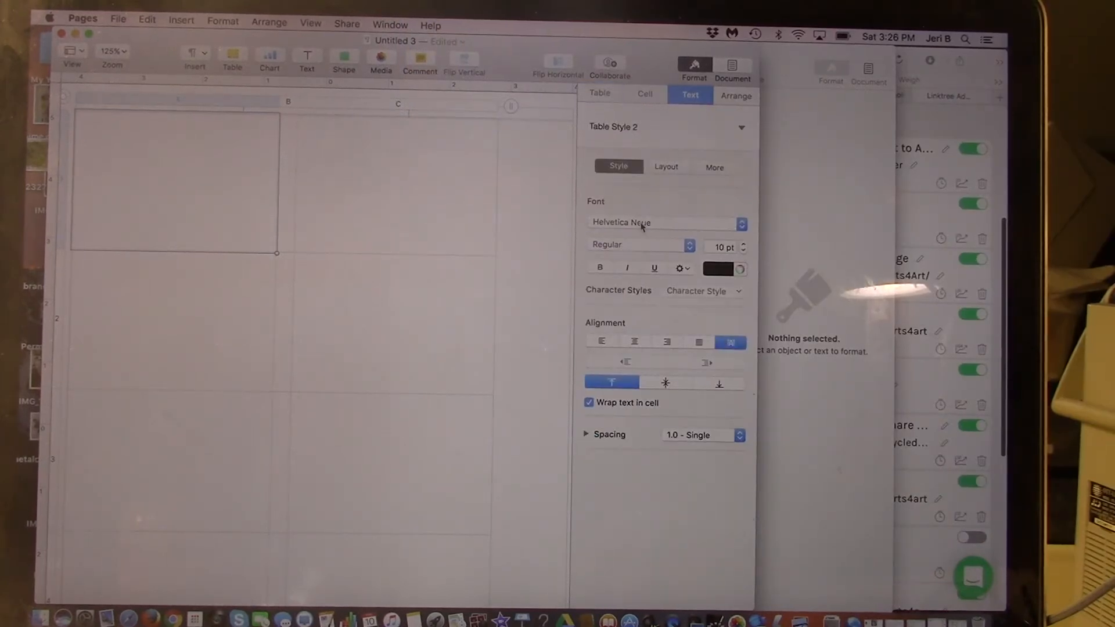
click(664, 222)
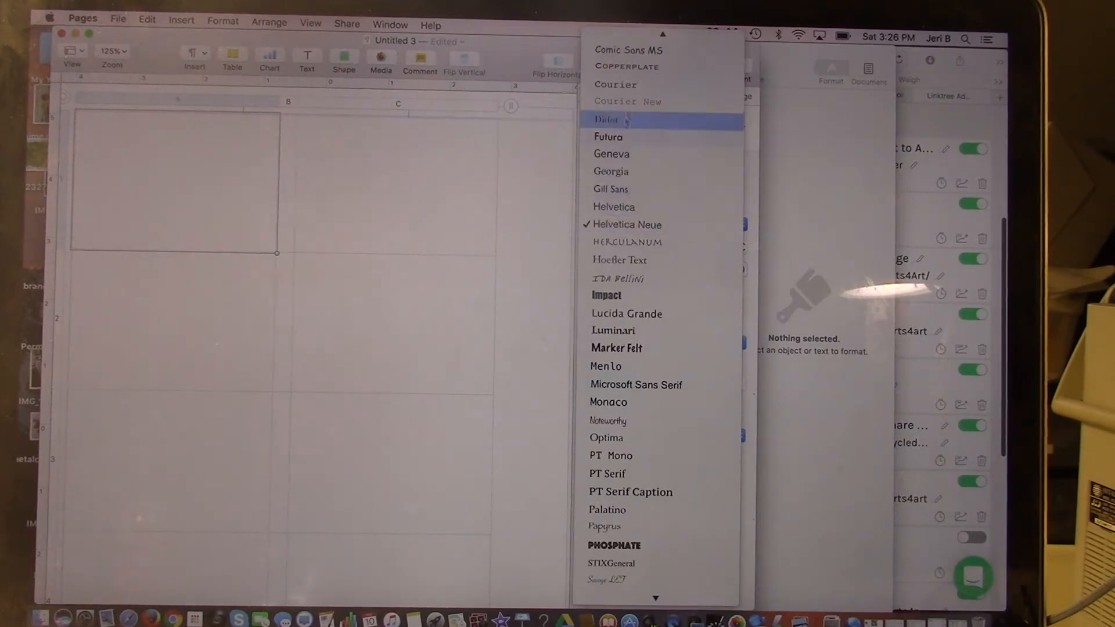
scroll(up, 3)
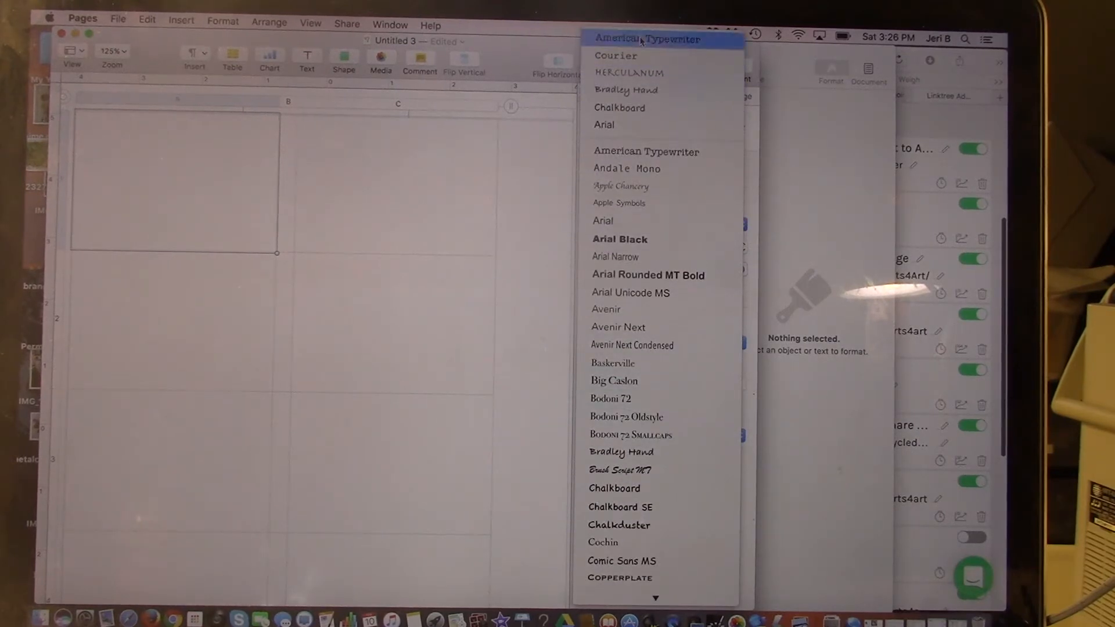
click(646, 39)
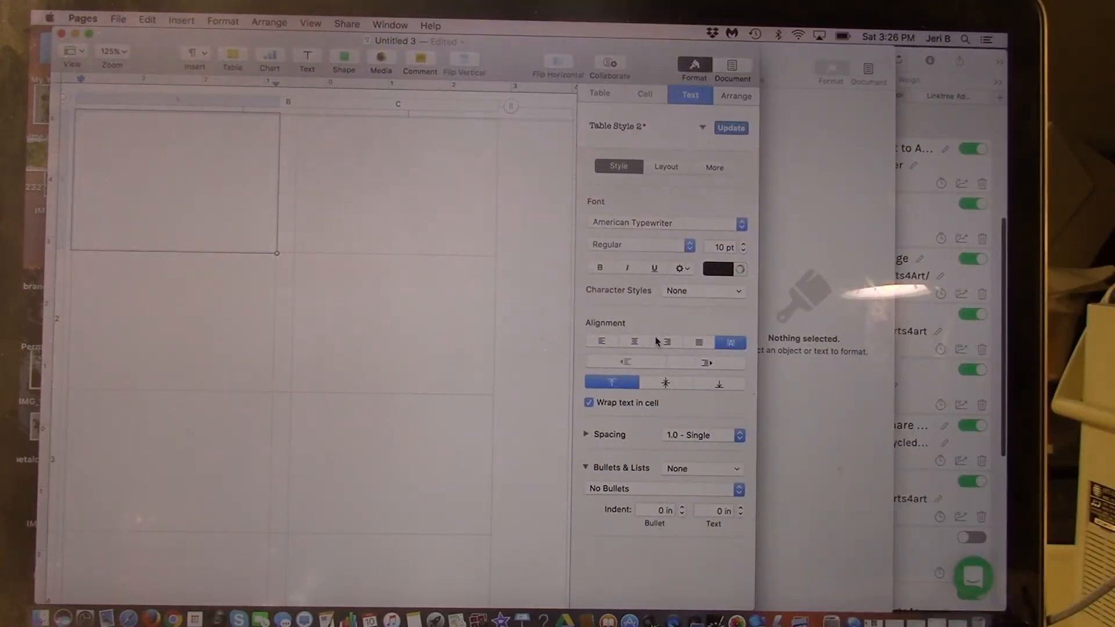
click(634, 342)
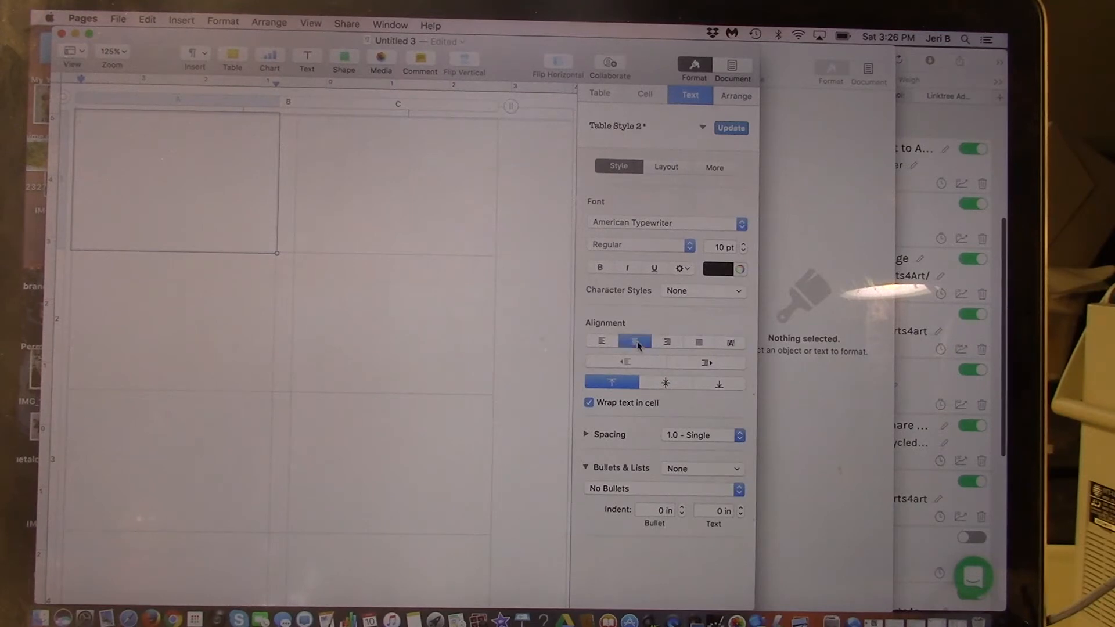
click(178, 131)
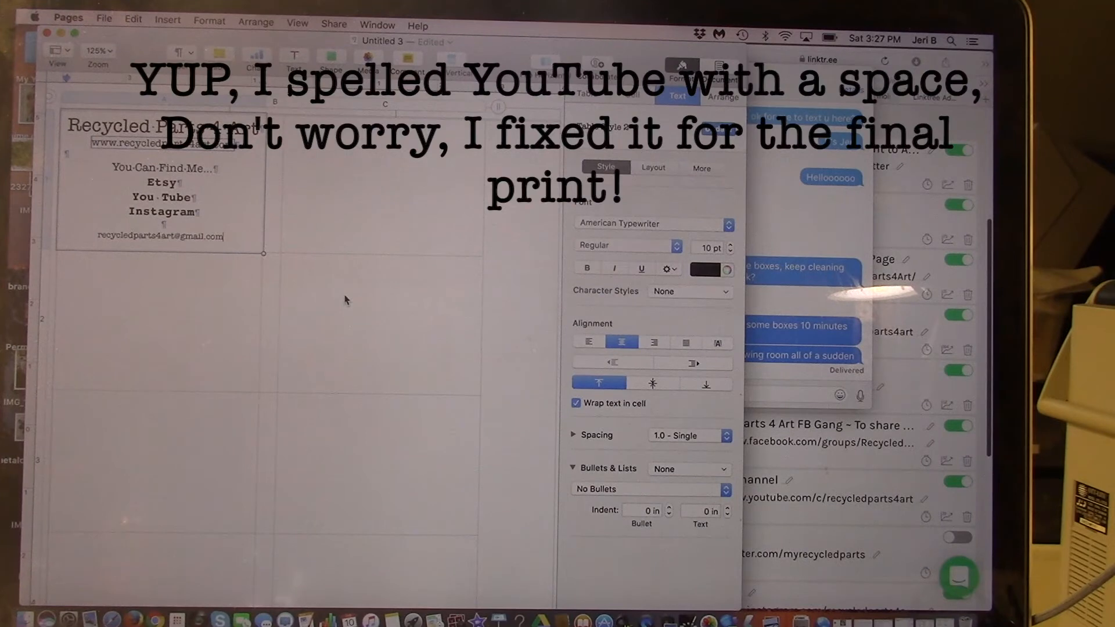
mouse_move(350, 249)
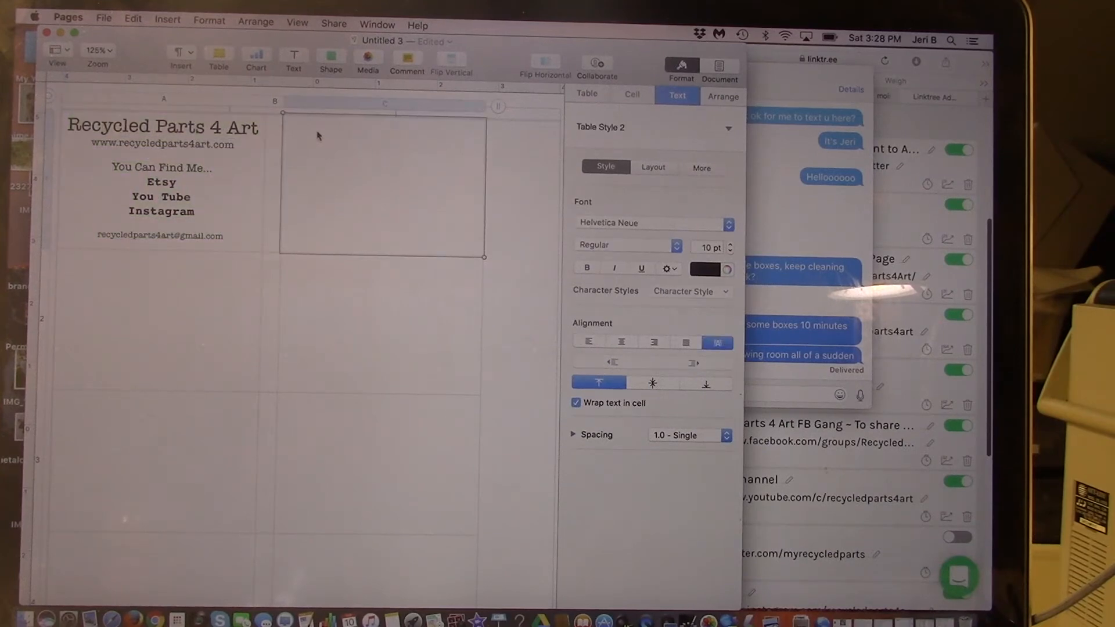
mouse_move(340, 144)
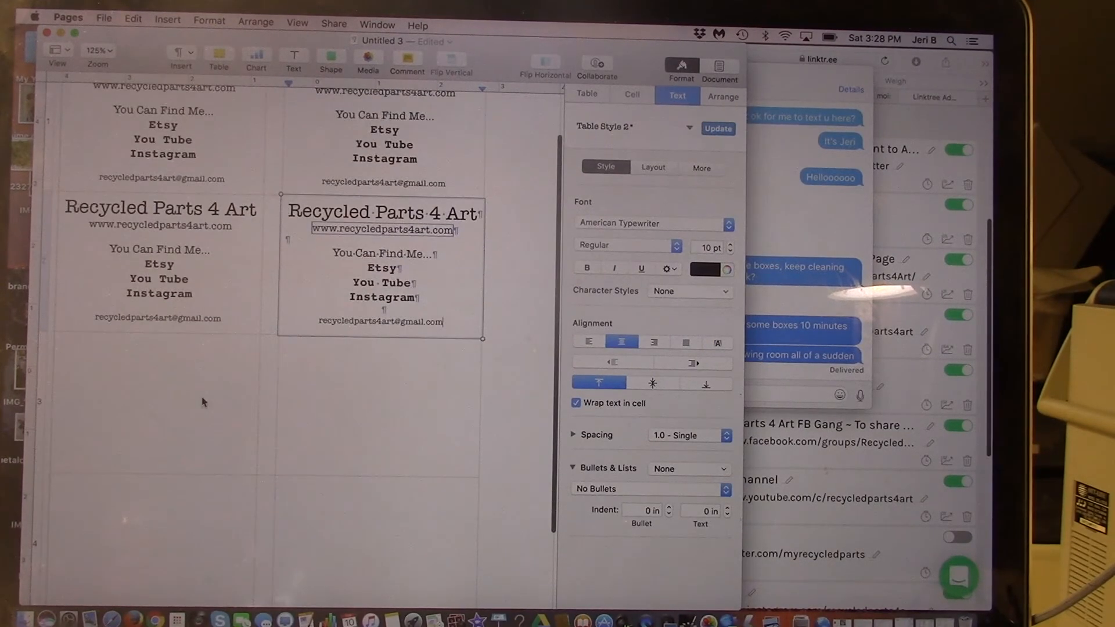
Step: Select the next label cell to paste the business-card block into
click(154, 402)
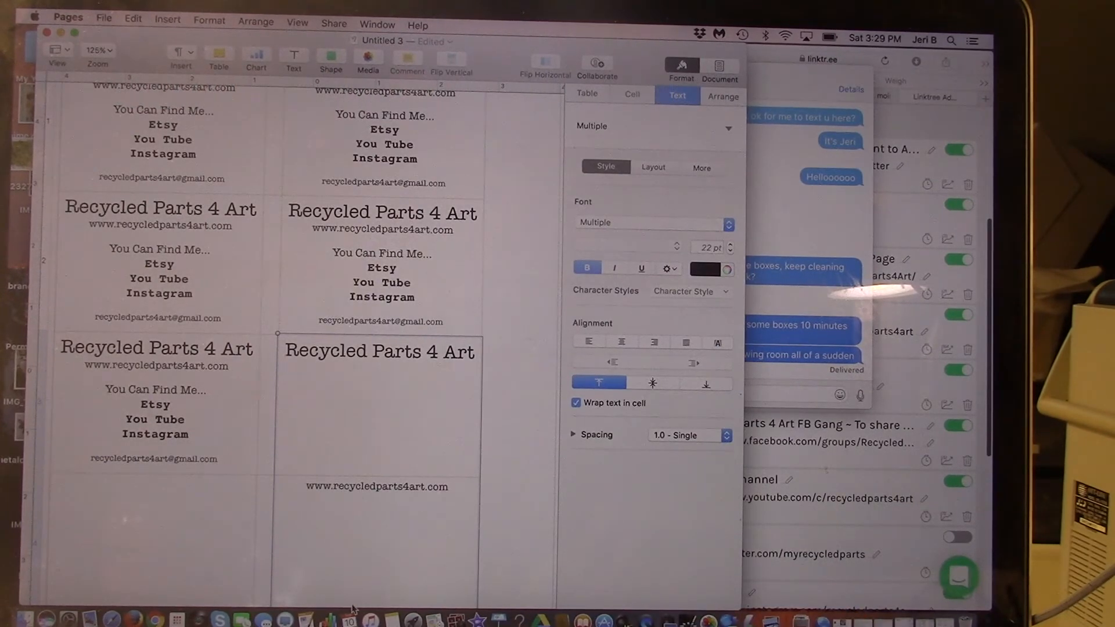
mouse_move(345, 582)
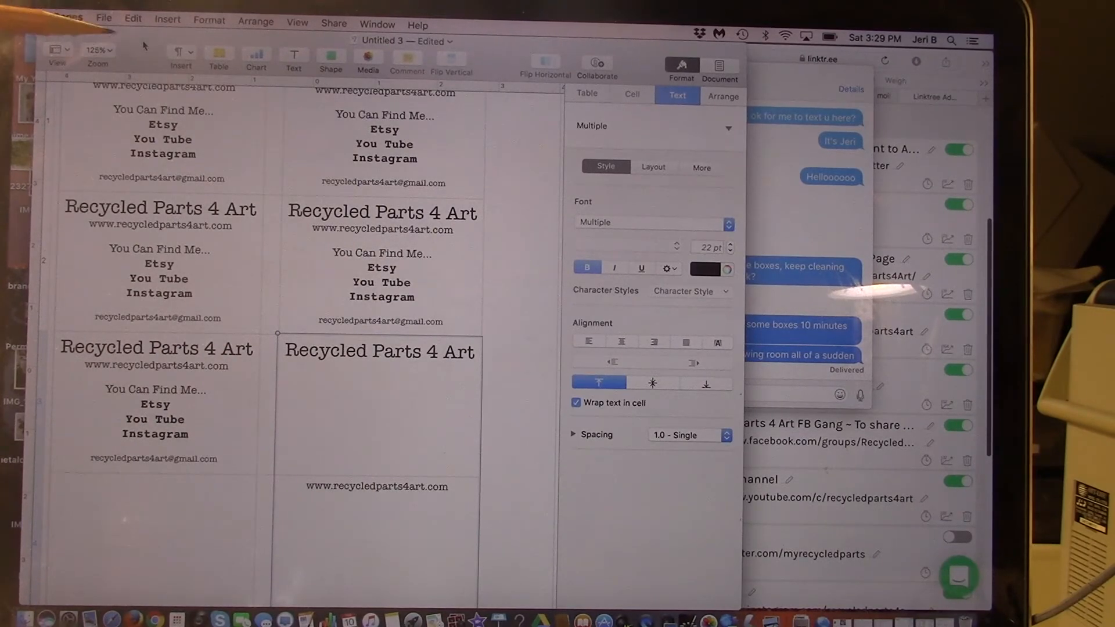
Step: Finish pasting the card block into the row, then select the empty cell in the next row
click(132, 18)
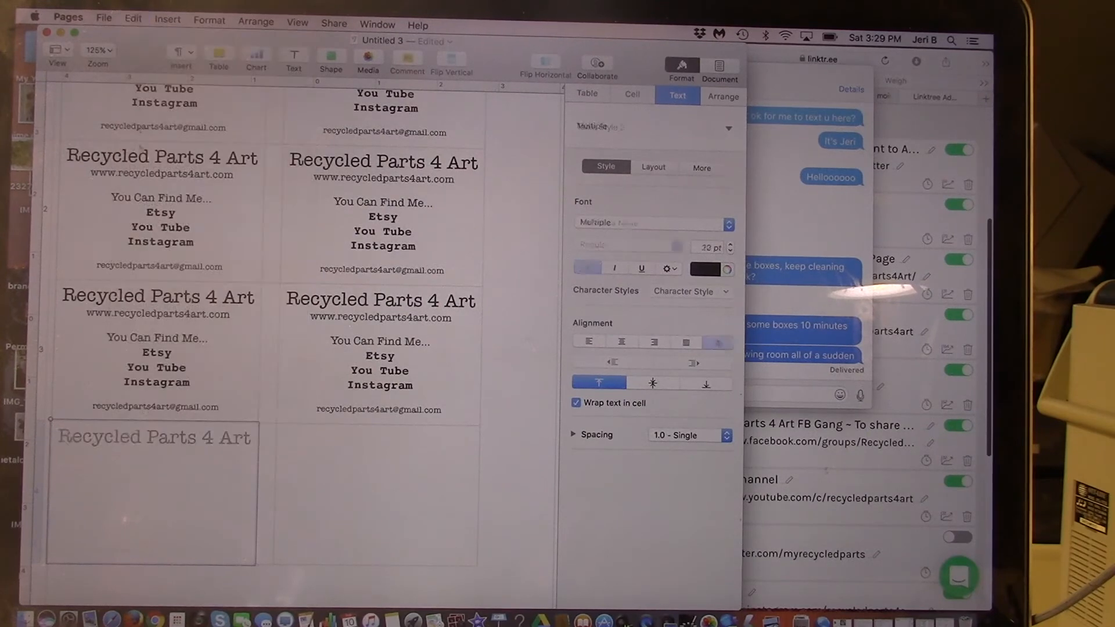
click(100, 432)
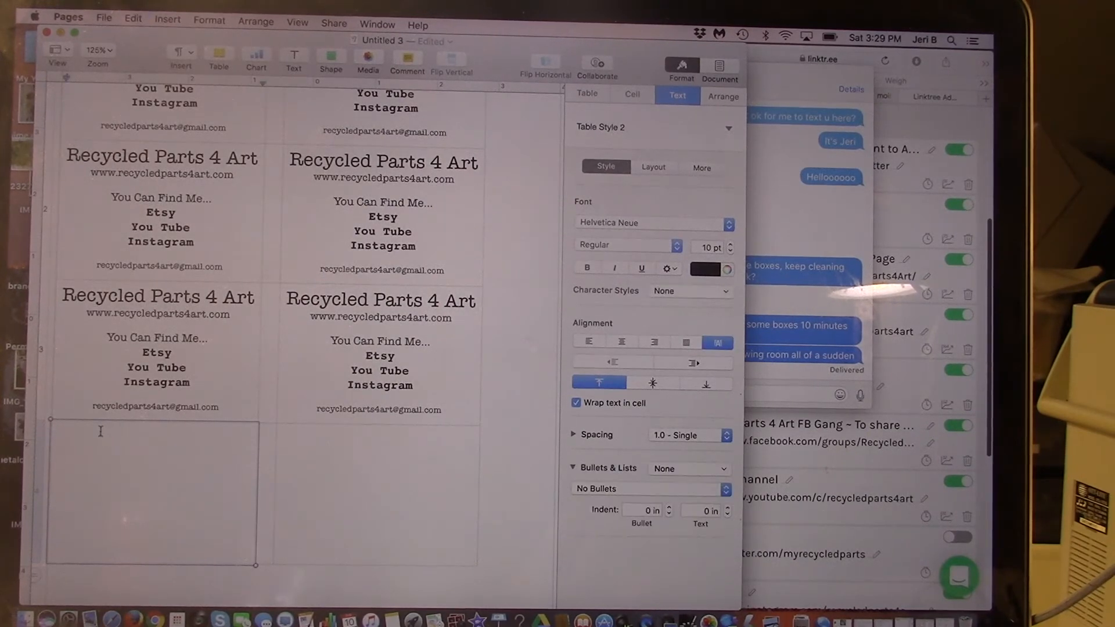